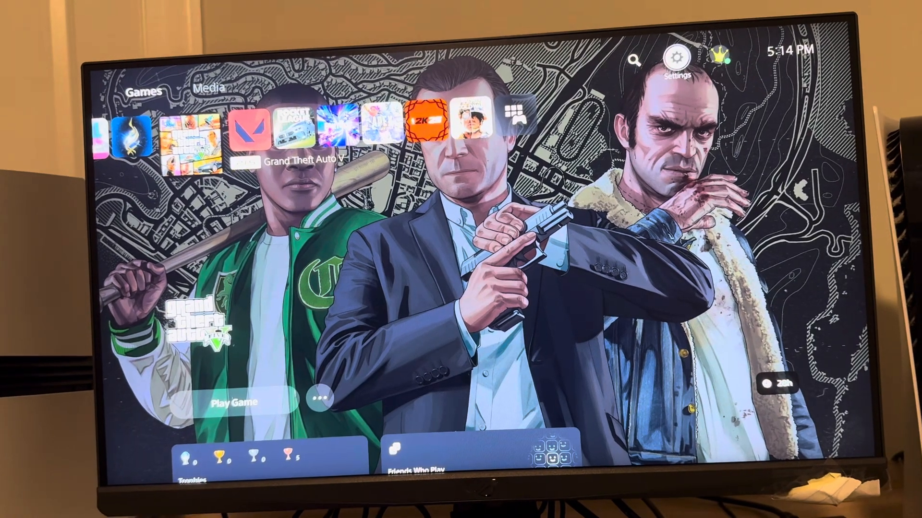
Navigate from the home screen to the Network settings with internet connection options
left_click(677, 57)
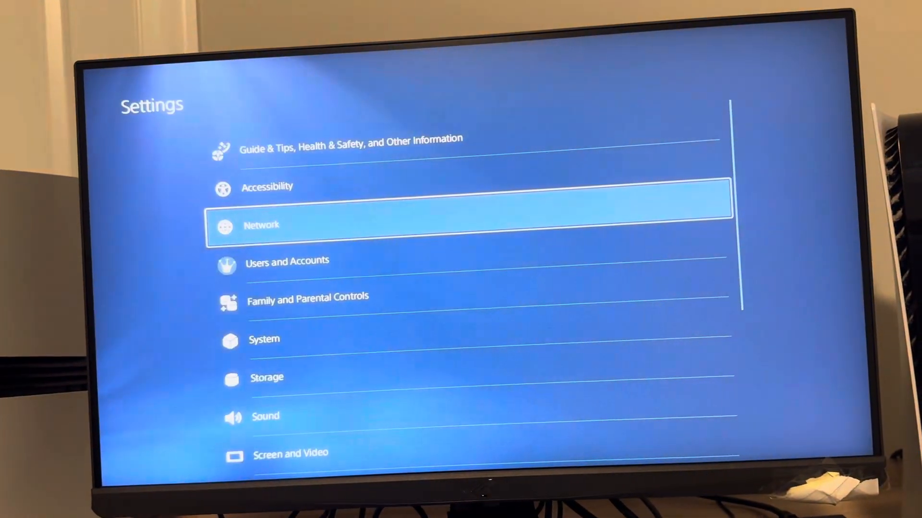
left_click(261, 224)
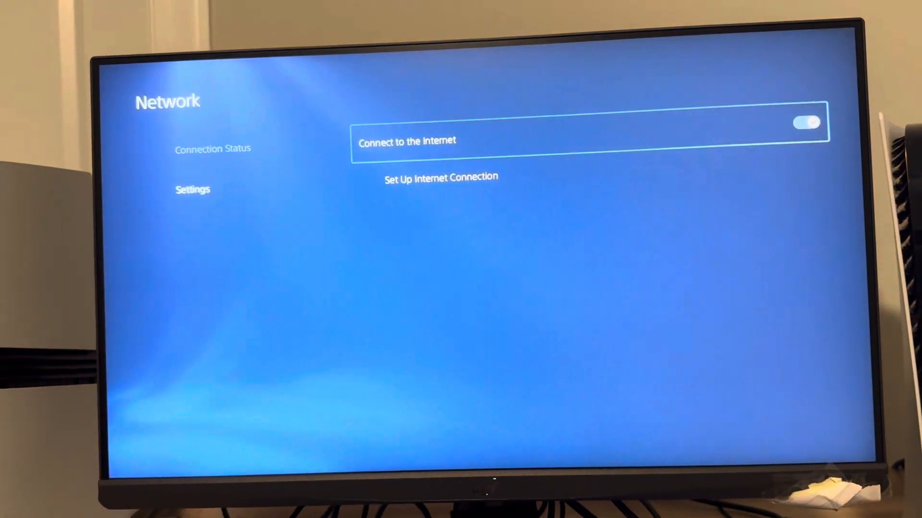
View registered networks via Set Up Internet Connection, confirming Wi-Fi 200@3102 is connected
left_click(440, 178)
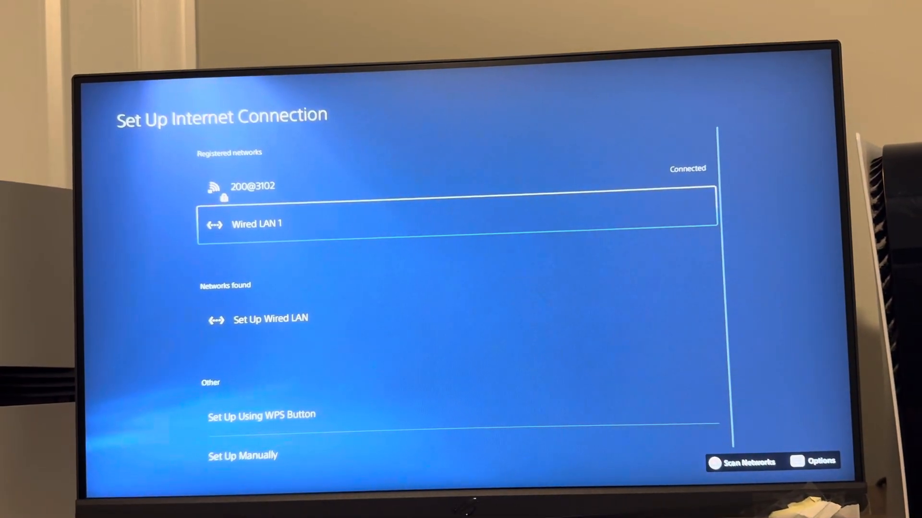
key("up")
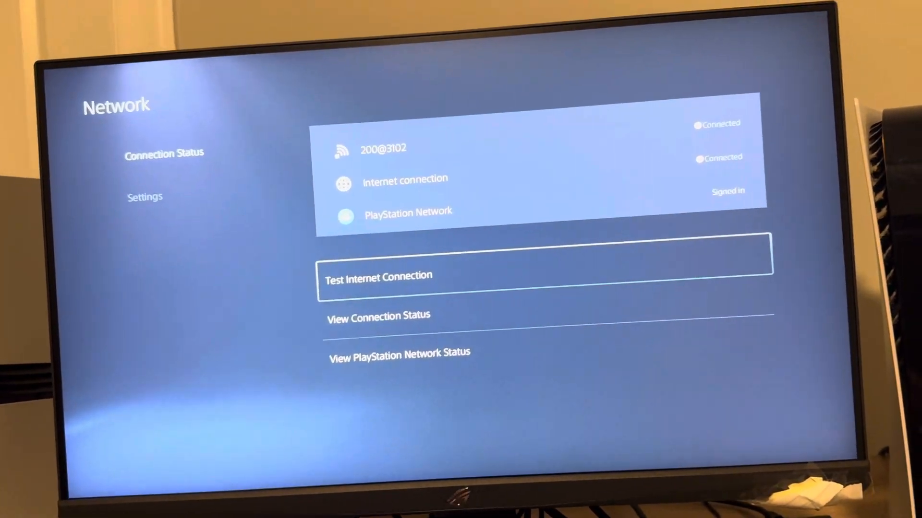
Show the control center's quick network panel confirming Wi-Fi and internet connected
key("PS")
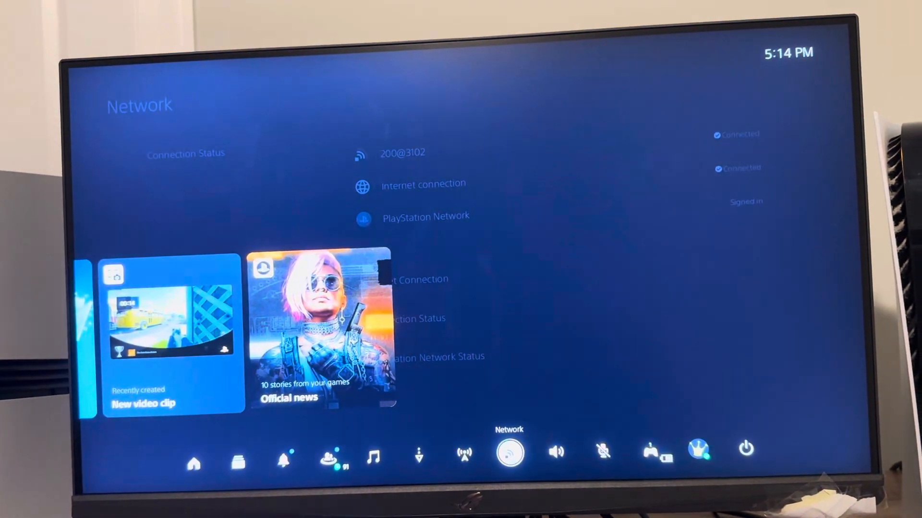
left_click(507, 453)
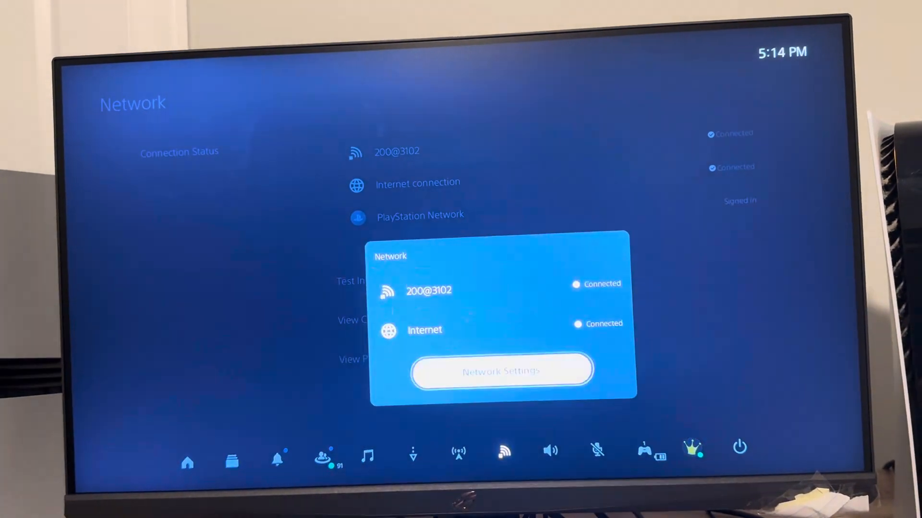